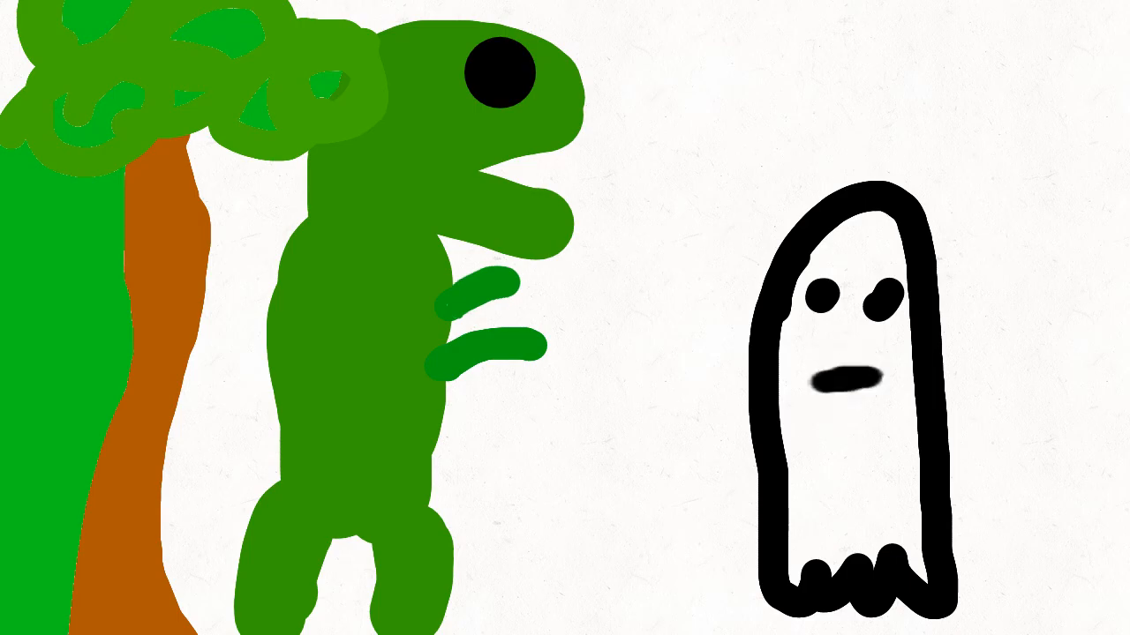
# Step: Paint a filled black oval over the ghost's flat mouth to make it look surprised
pyautogui.click(844, 380)
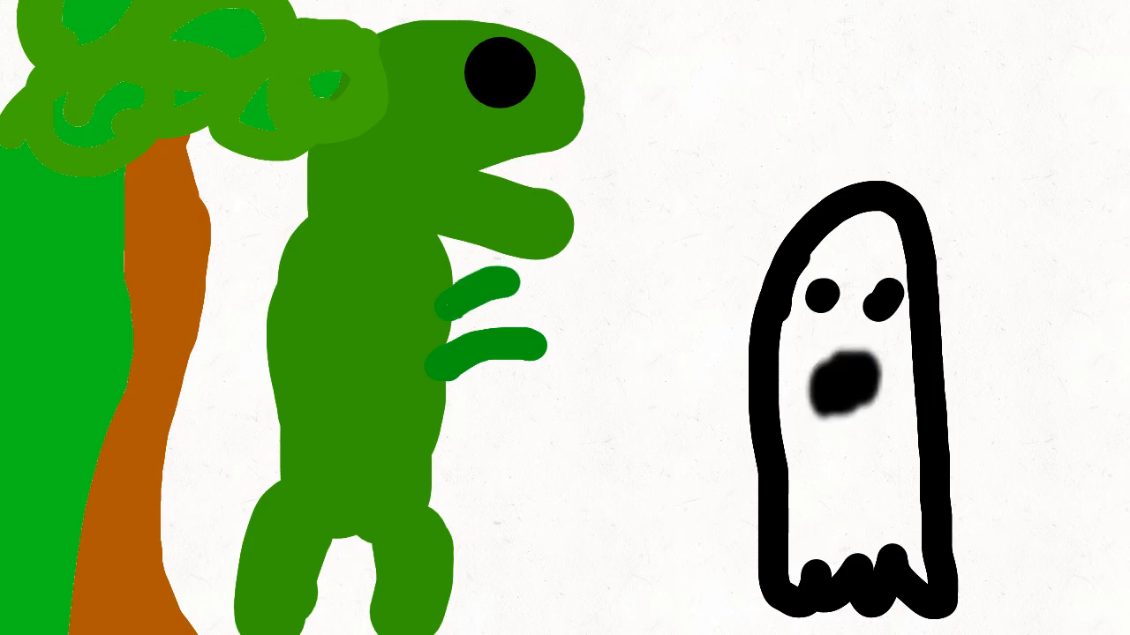